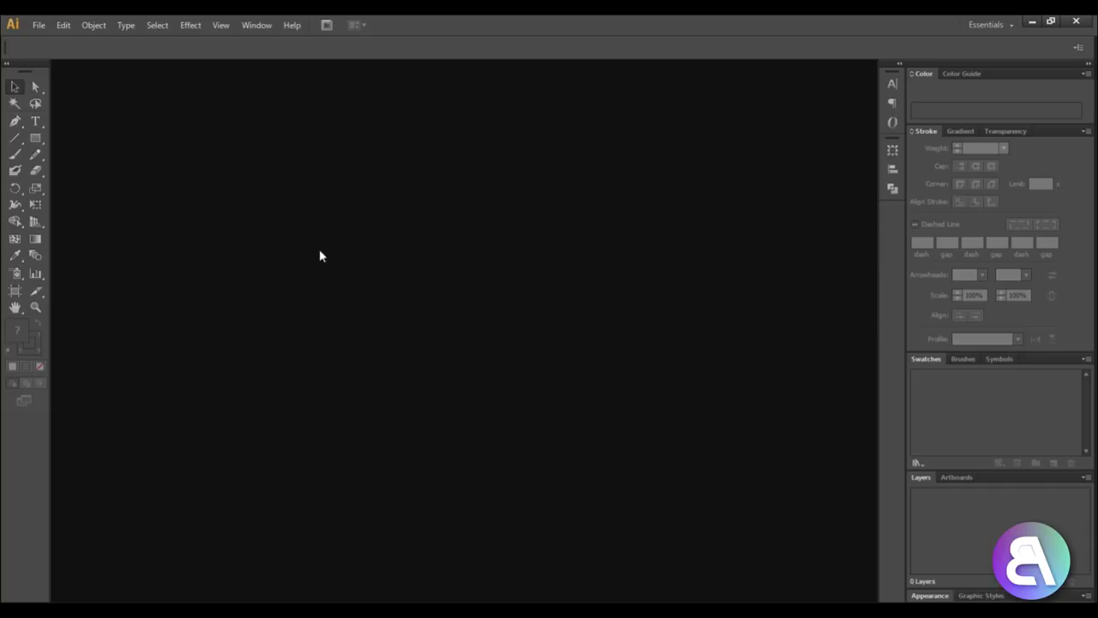
mouse_move(408, 56)
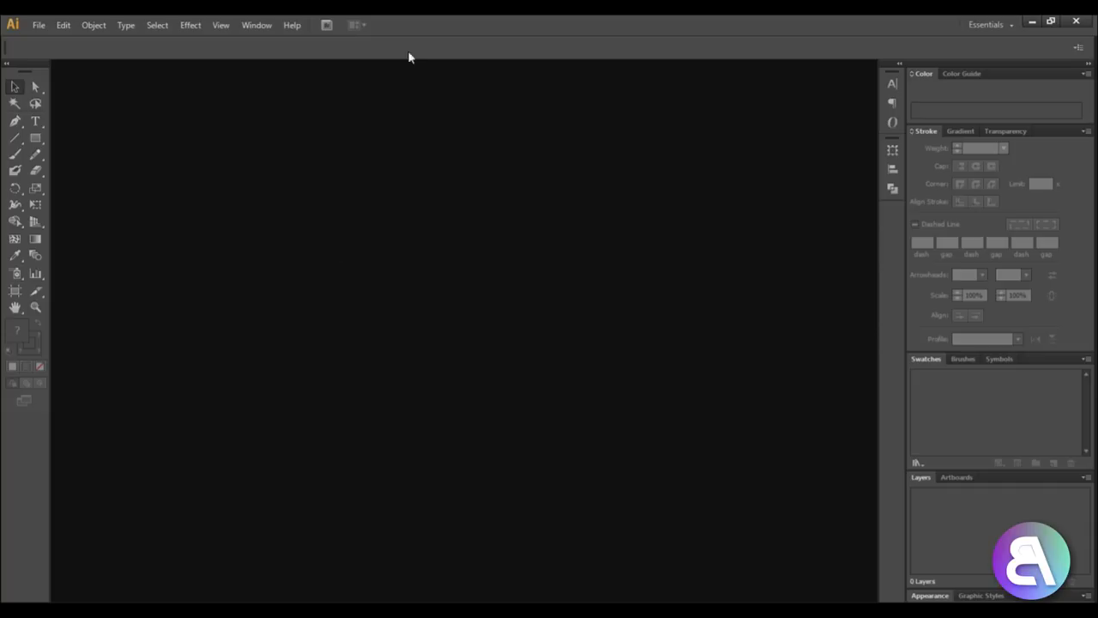
mouse_move(319, 140)
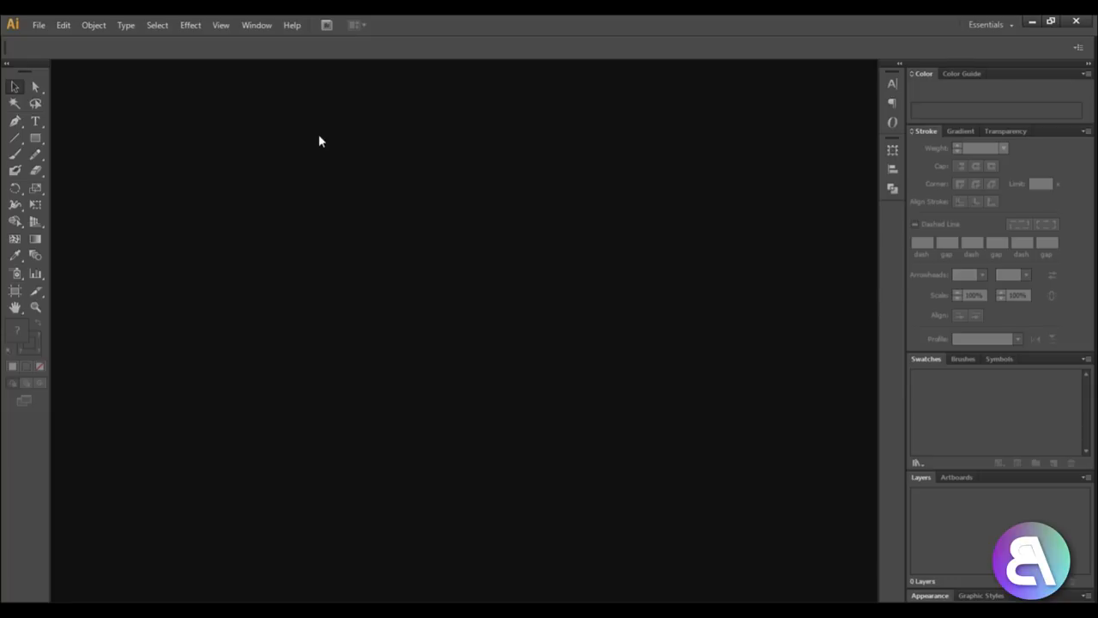
mouse_move(353, 175)
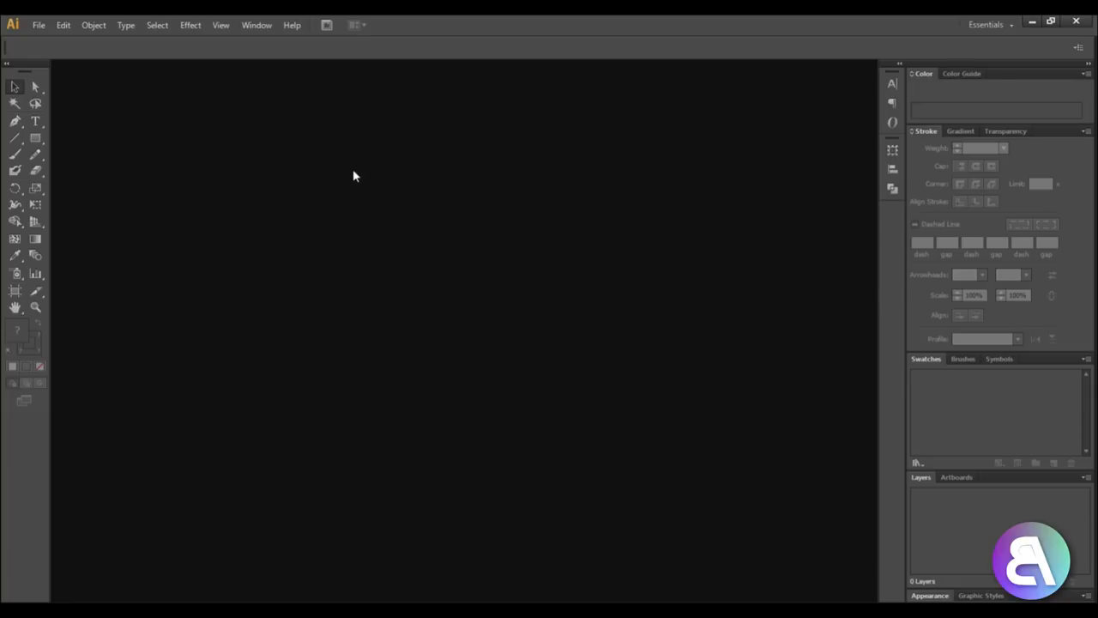
Step: Begin a new A3 document with 4 artboards in 4 columns and reach the units choice
left_click(37, 24)
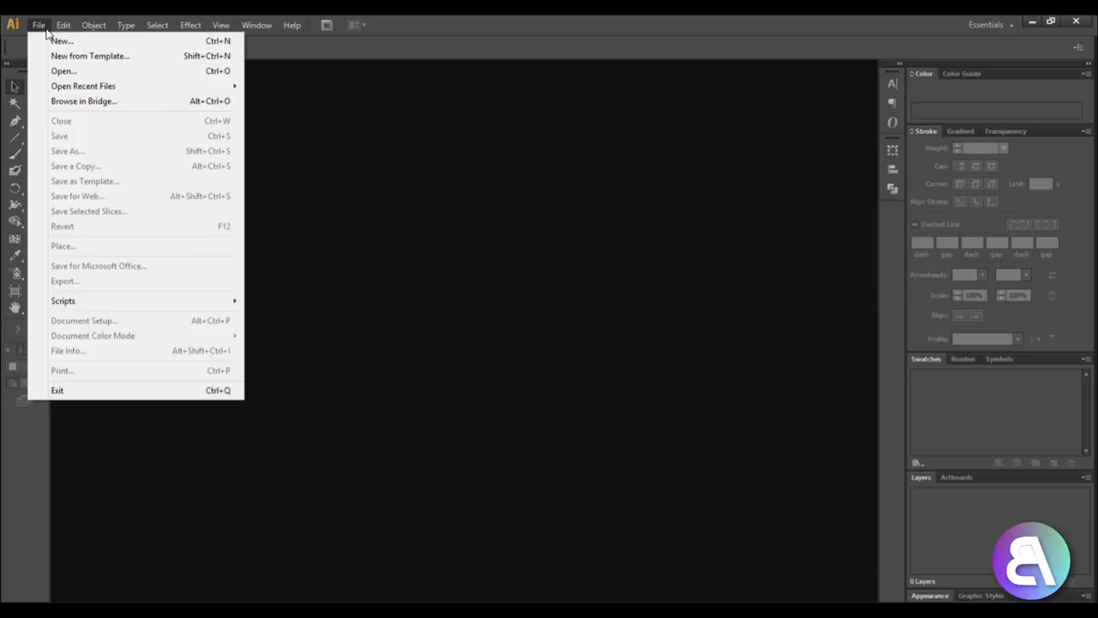
left_click(62, 41)
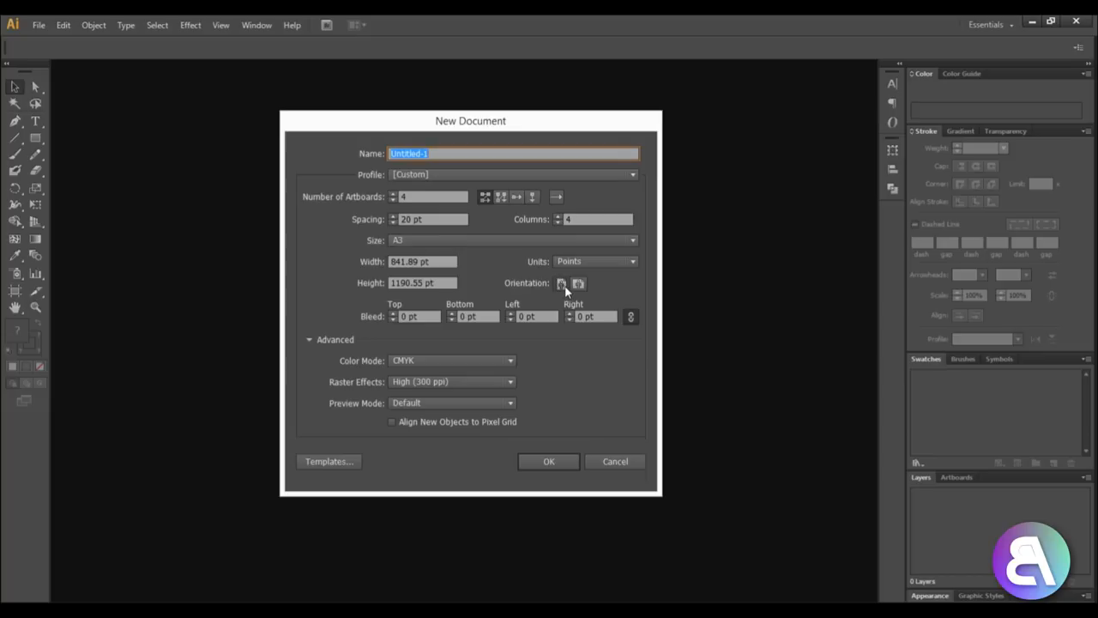
mouse_move(343, 206)
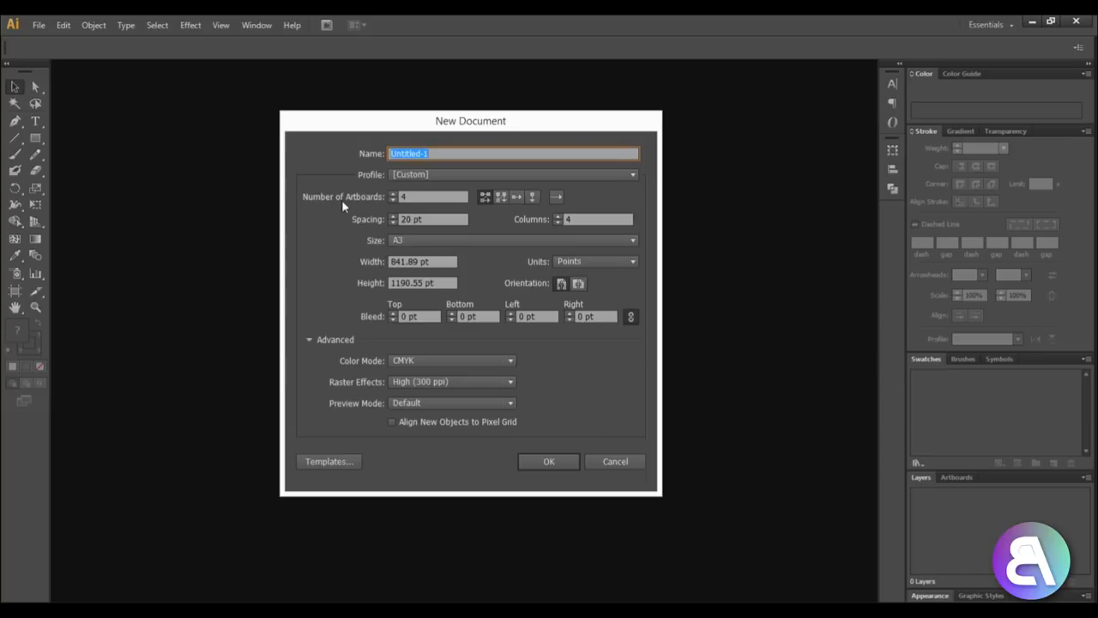
left_click(429, 195)
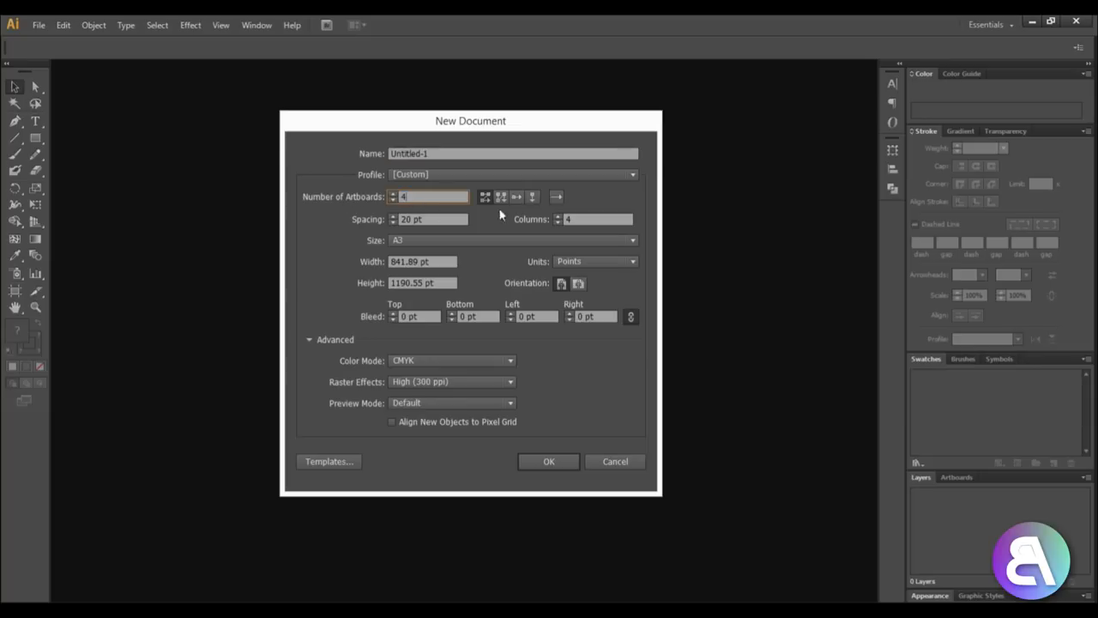
left_click(597, 220)
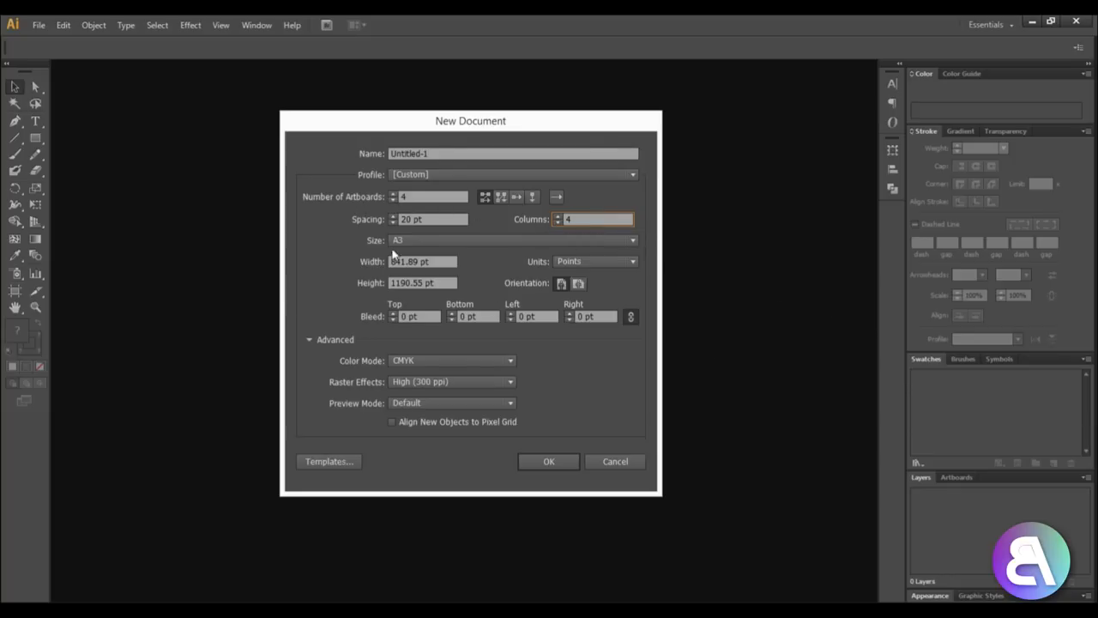
left_click(432, 220)
type("40")
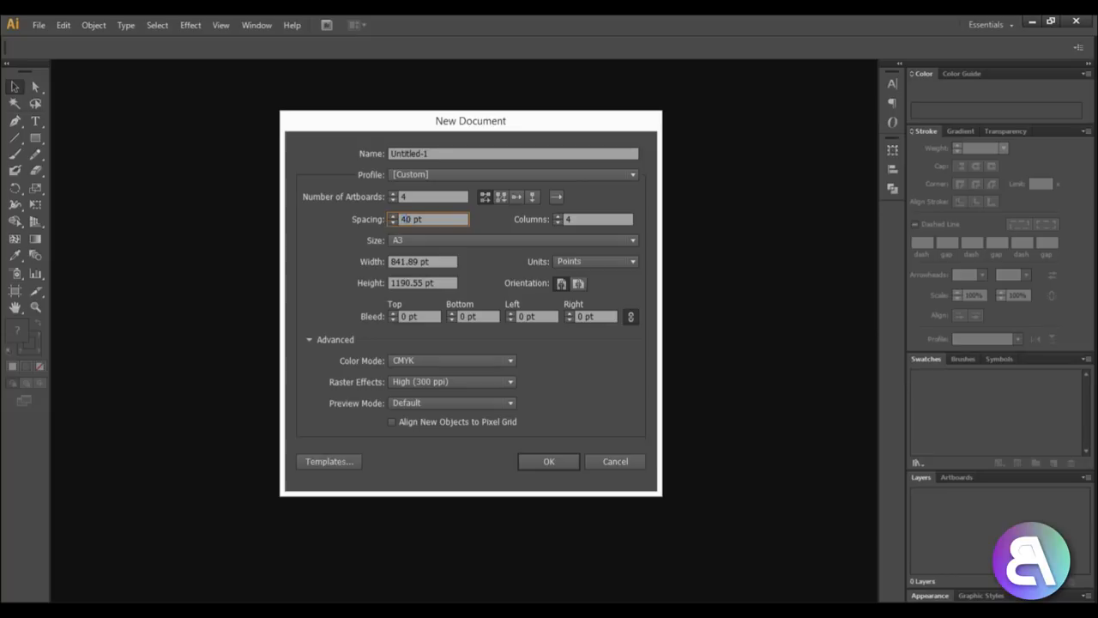
left_click(596, 261)
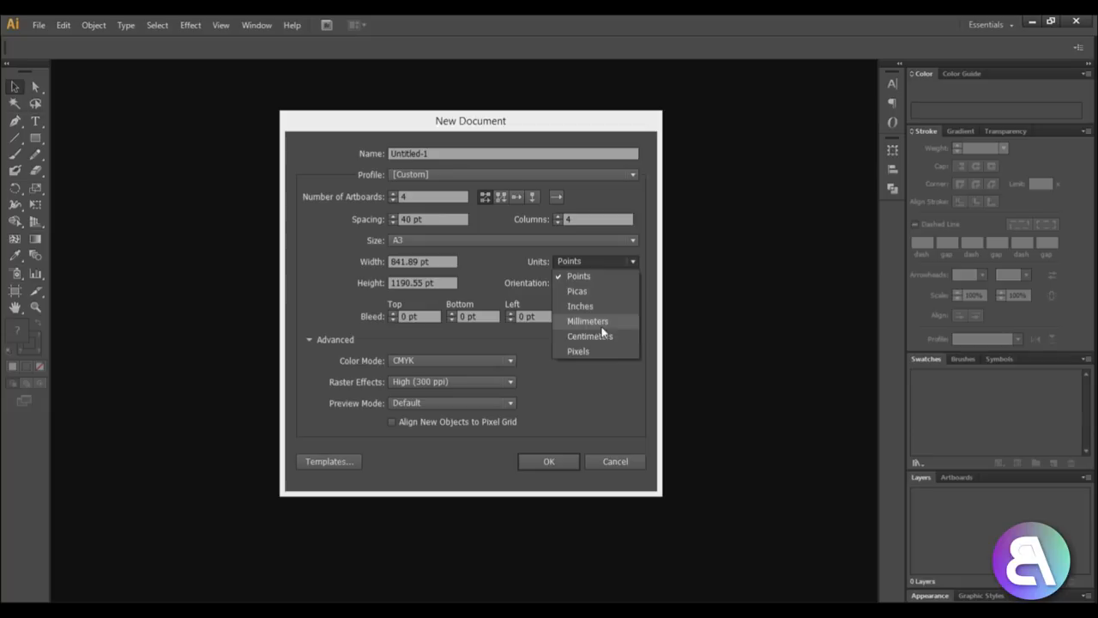
Step: Choose centimetres as units with 2 cm spacing and keep raster effects at High (300 ppi)
left_click(590, 334)
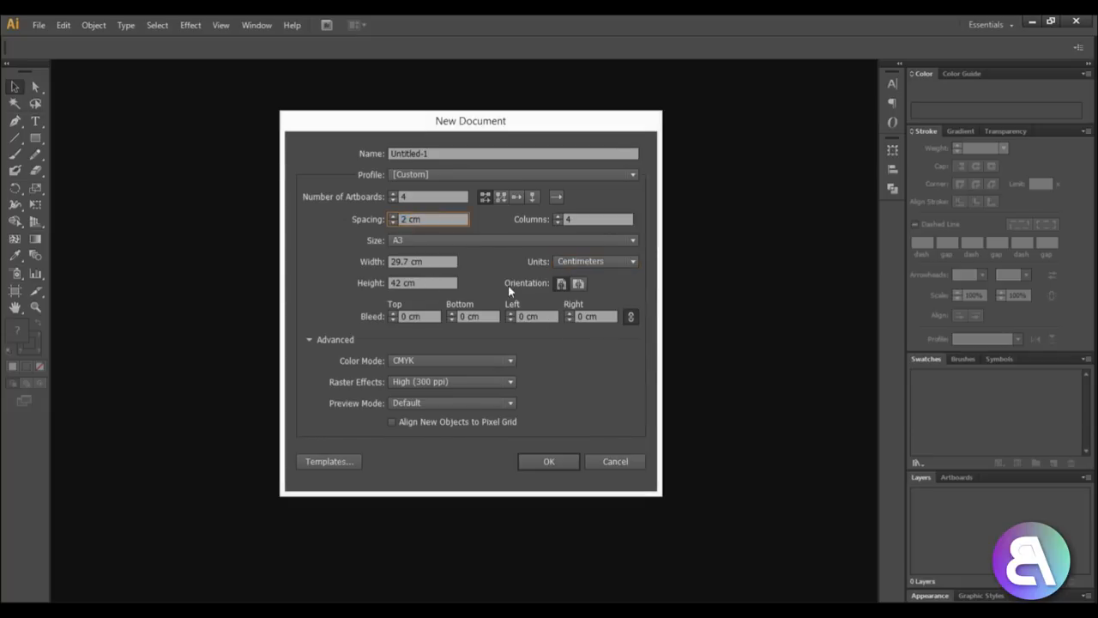
mouse_move(501, 254)
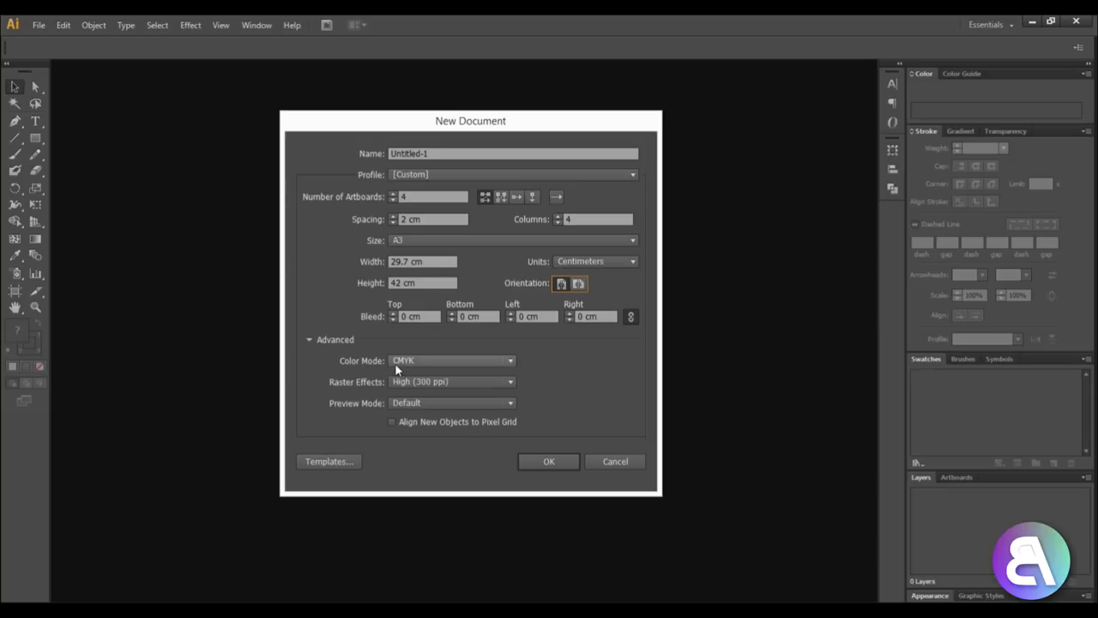
mouse_move(410, 369)
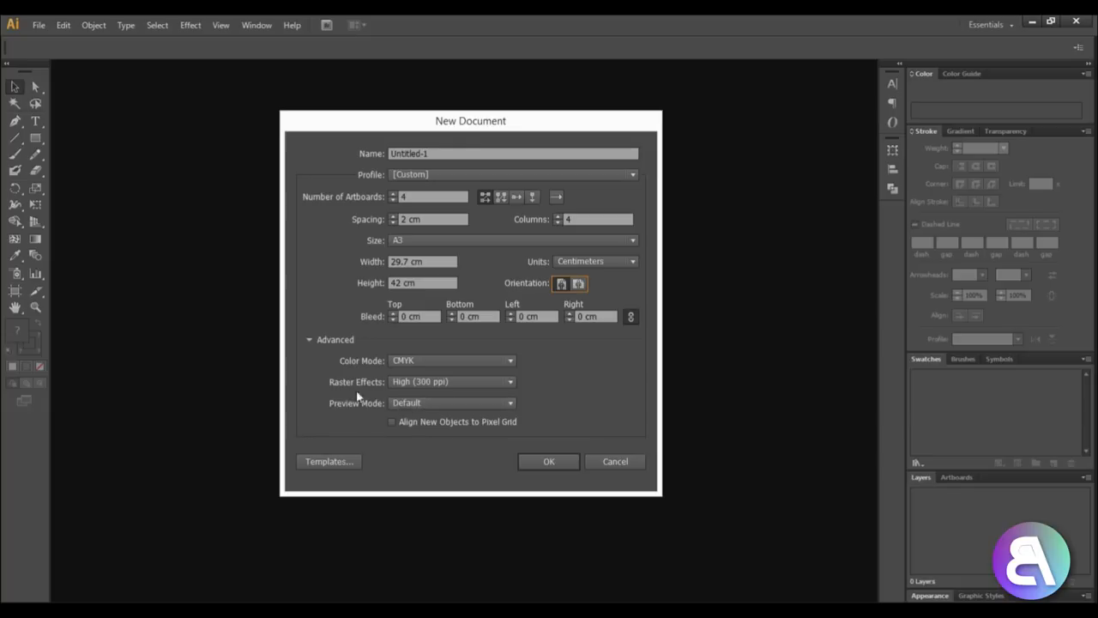
left_click(449, 381)
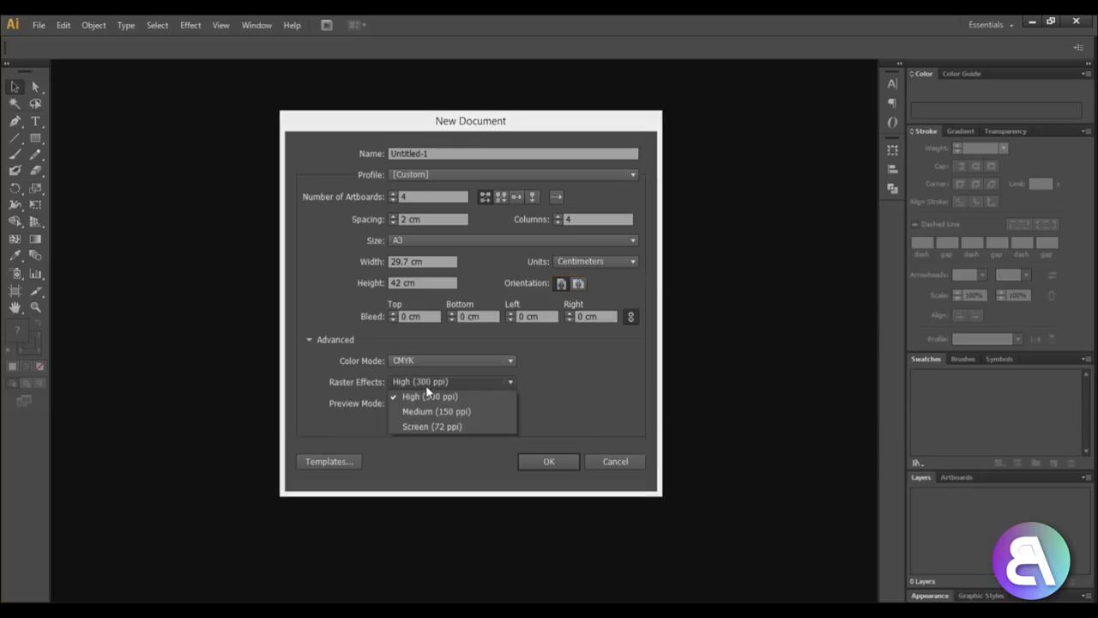
mouse_move(447, 392)
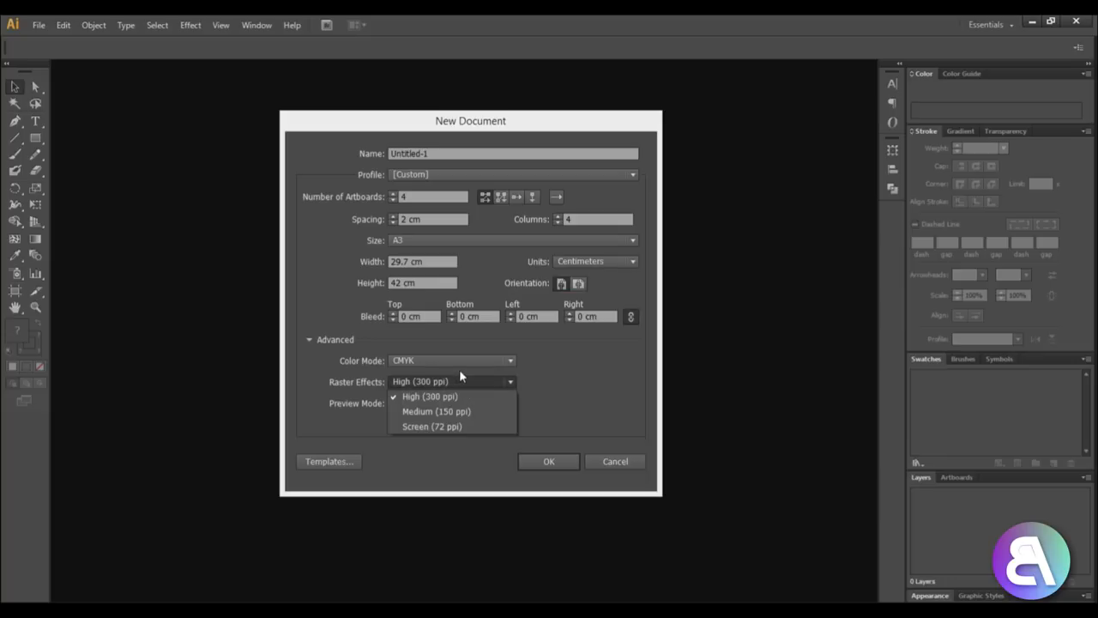
left_click(429, 395)
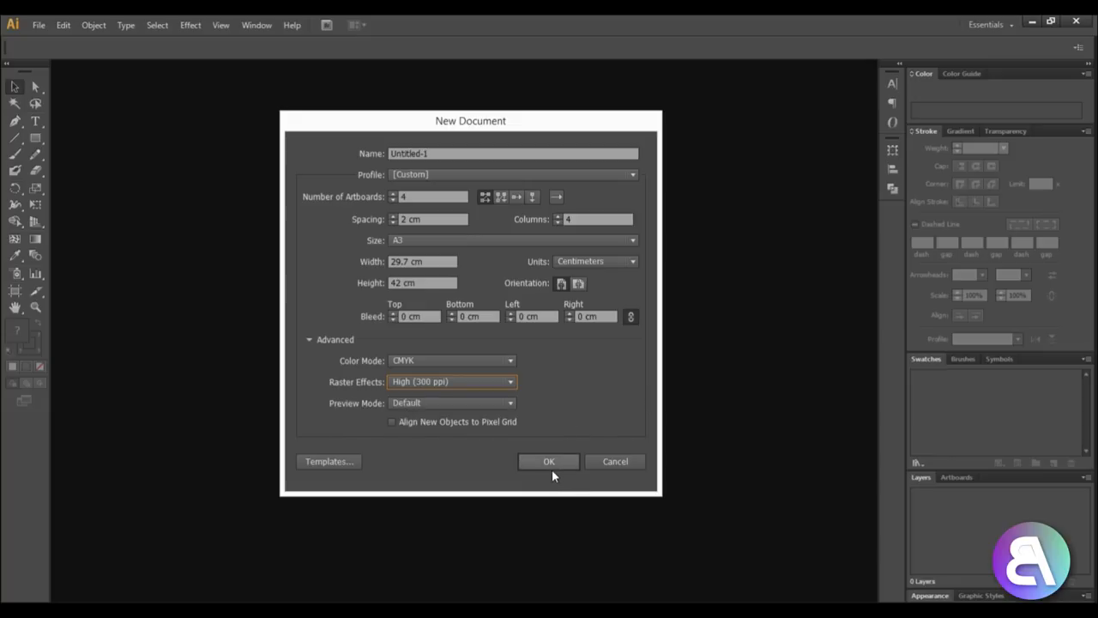
Step: Create the CMYK document showing four blank A3 artboards in one row
left_click(550, 460)
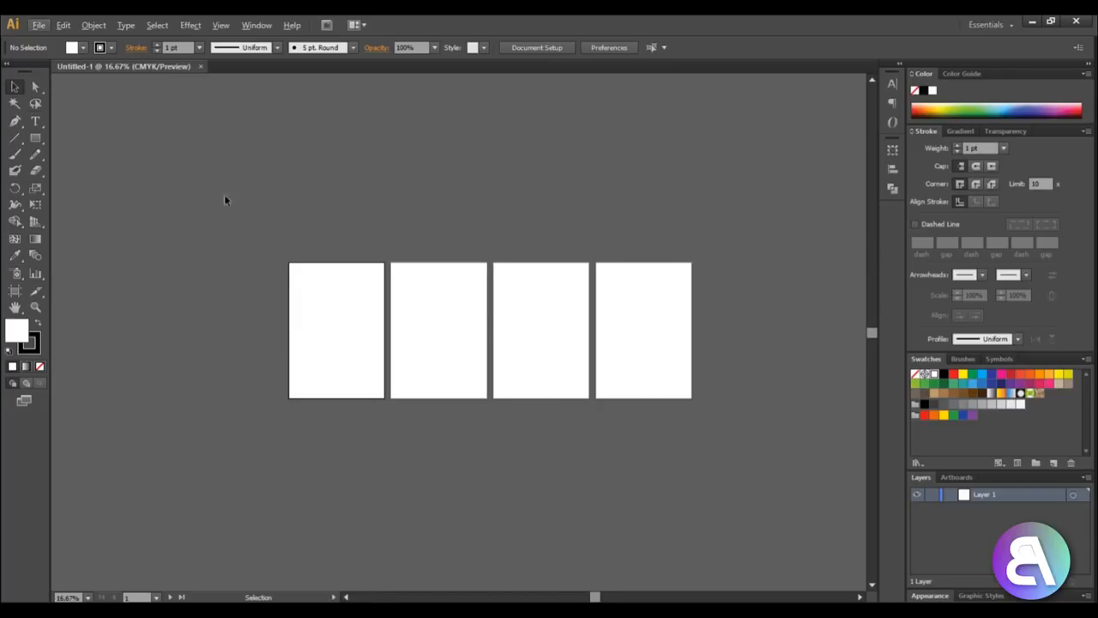
mouse_move(278, 535)
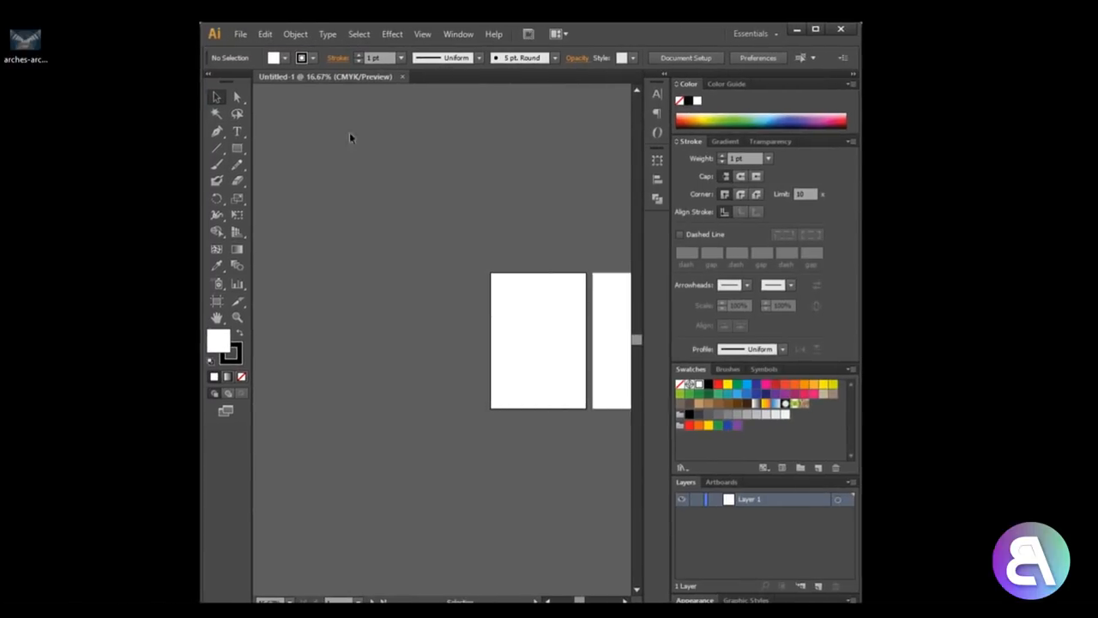
mouse_move(25, 43)
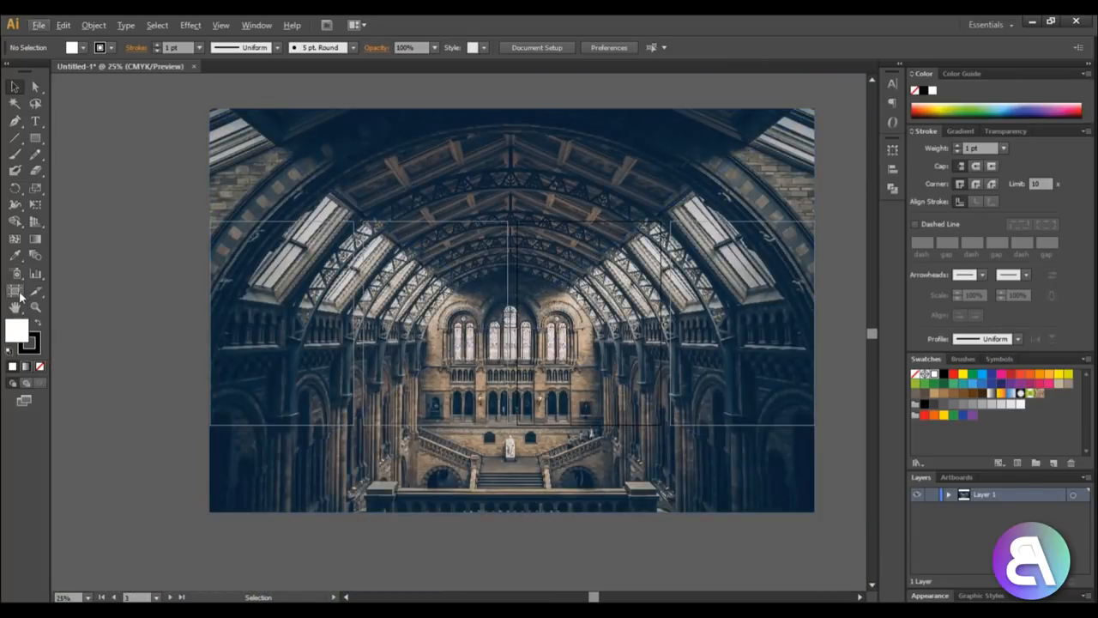
mouse_move(16, 292)
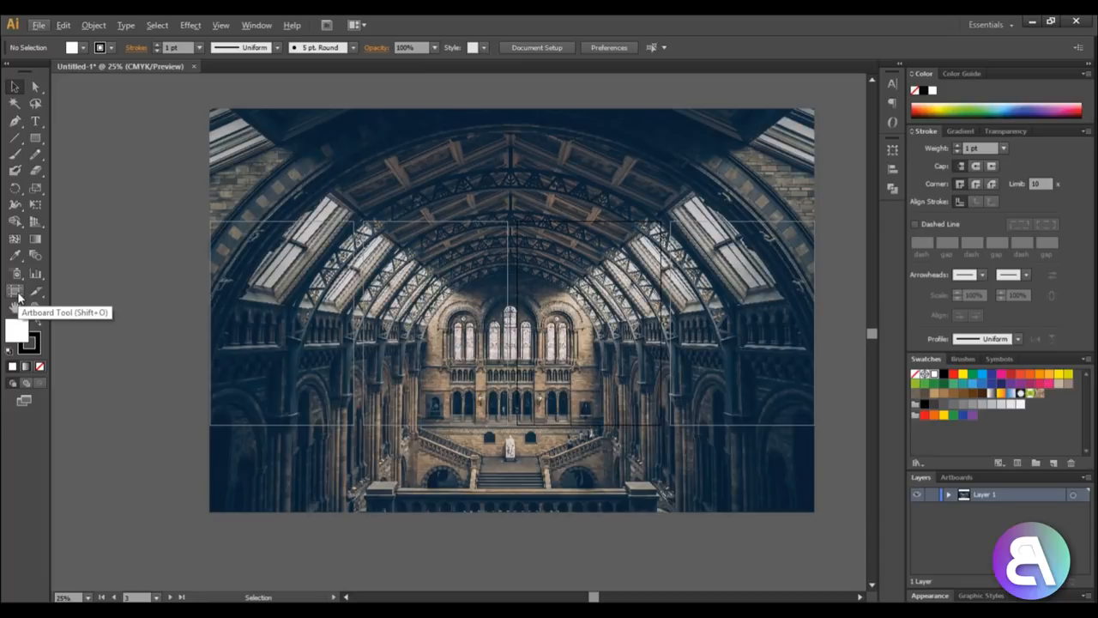
Step: Draw four differently sized artboards over the museum hall photo using the Artboard tool
left_click(15, 290)
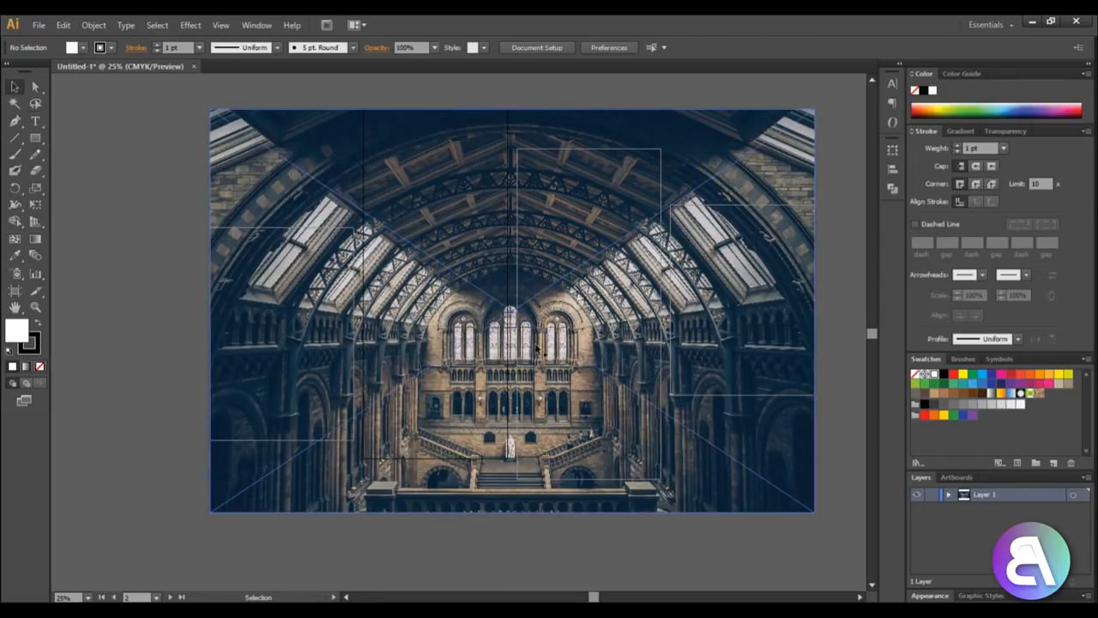
mouse_move(369, 292)
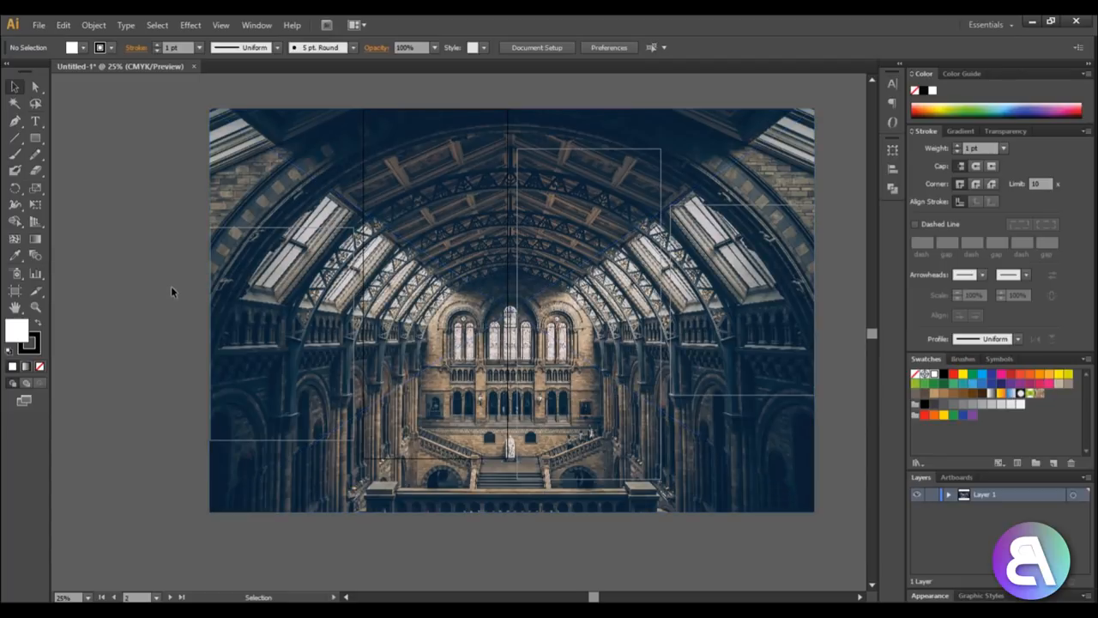
mouse_move(163, 286)
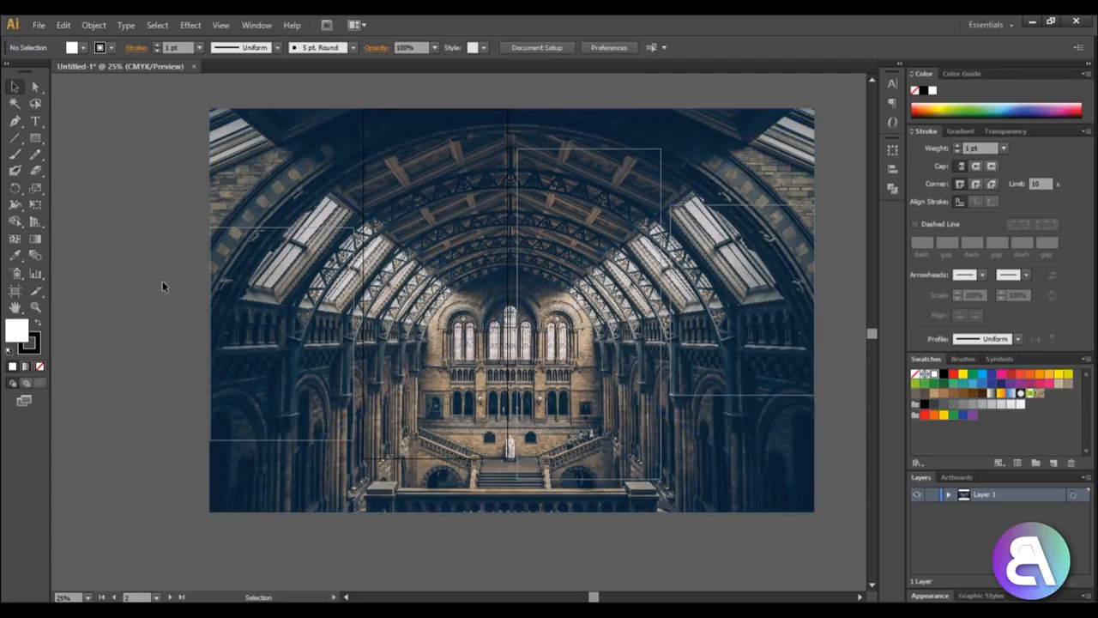
Step: Export all artboards to the Desktop as JPEG, reaching the CMYK 300 ppi quality settings
left_click(38, 24)
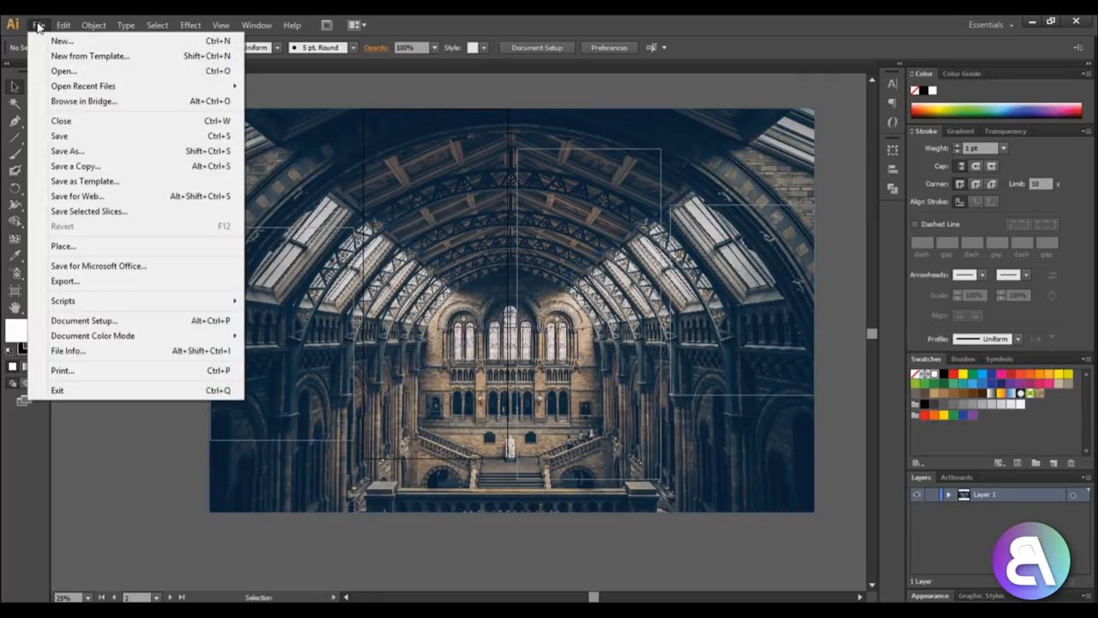
left_click(65, 281)
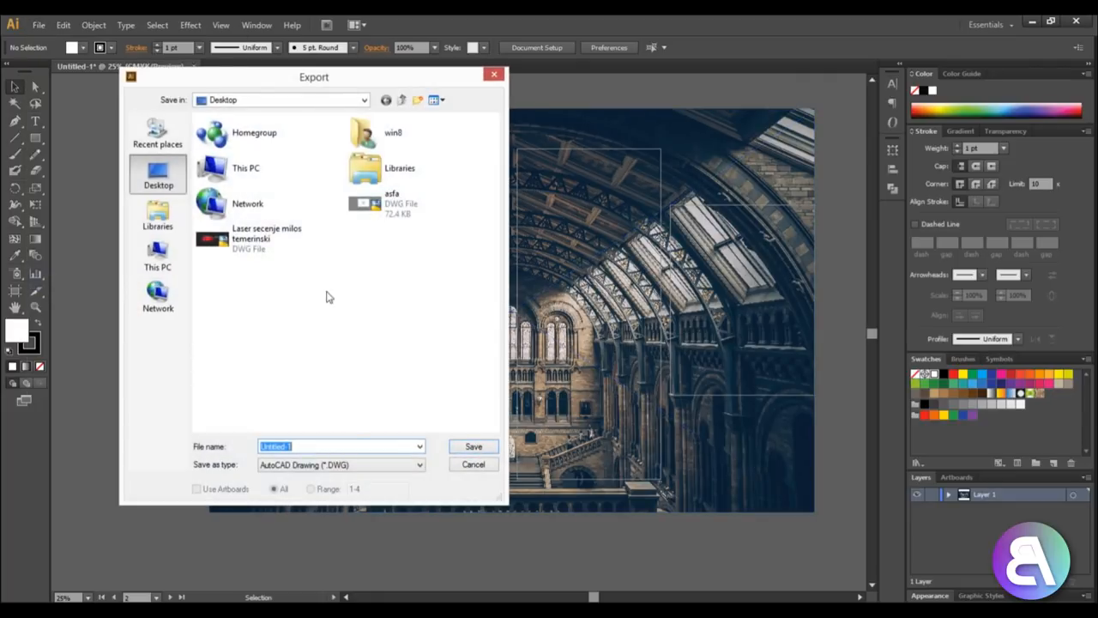
mouse_move(354, 429)
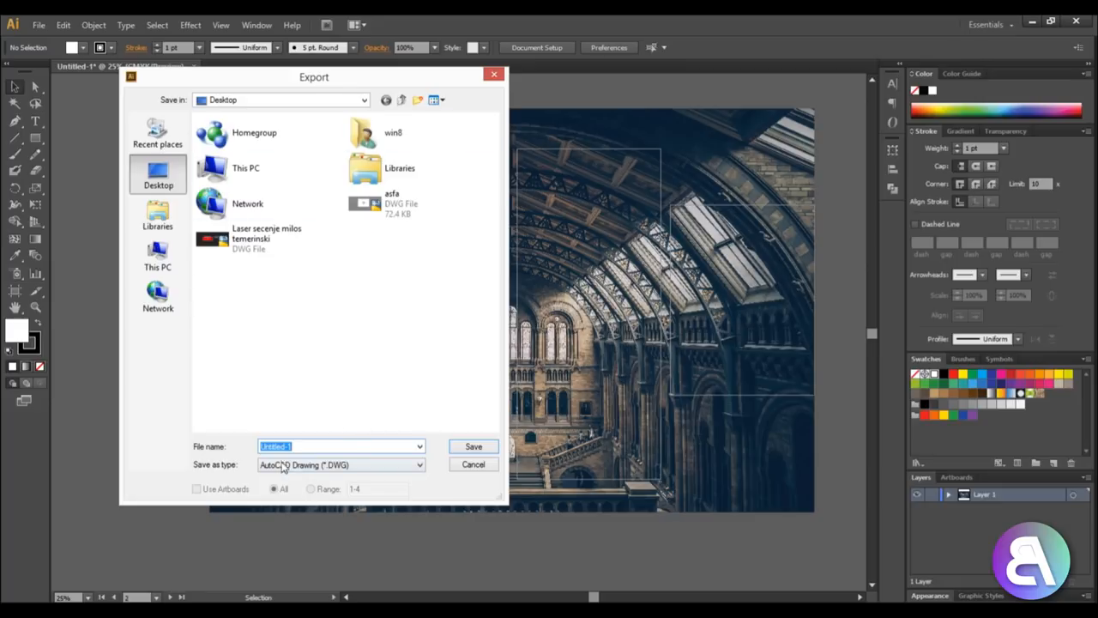
left_click(340, 463)
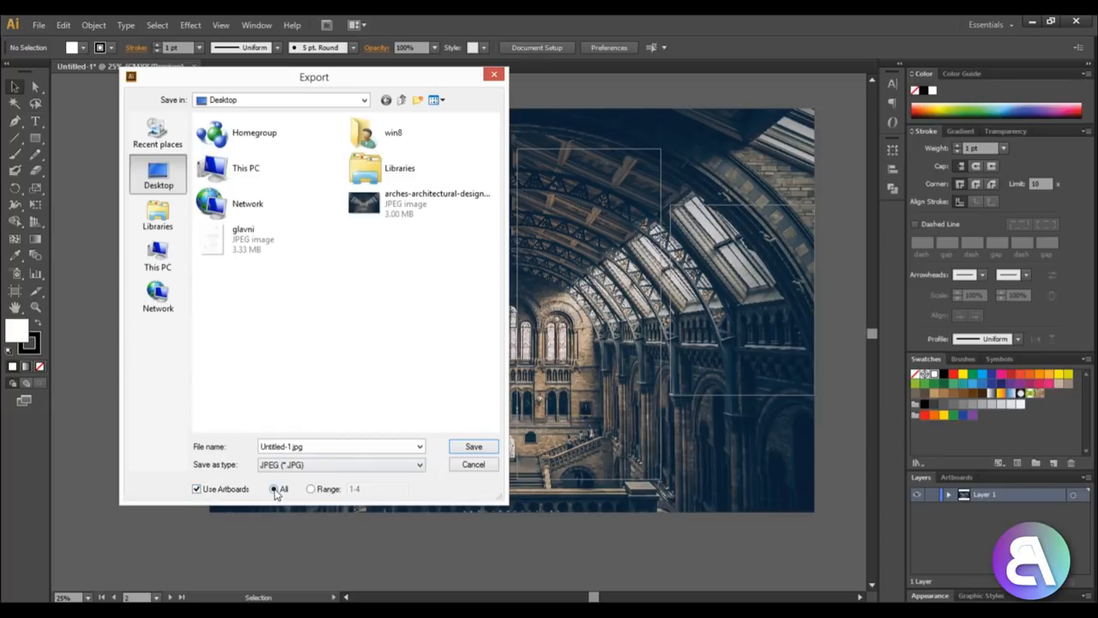
left_click(474, 446)
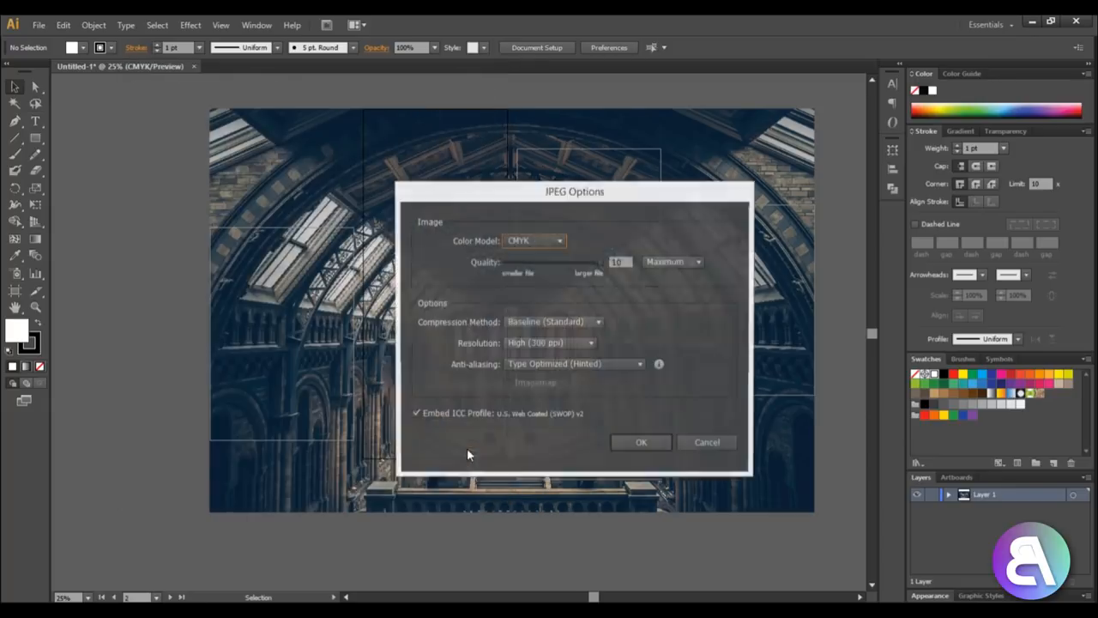
left_click(642, 442)
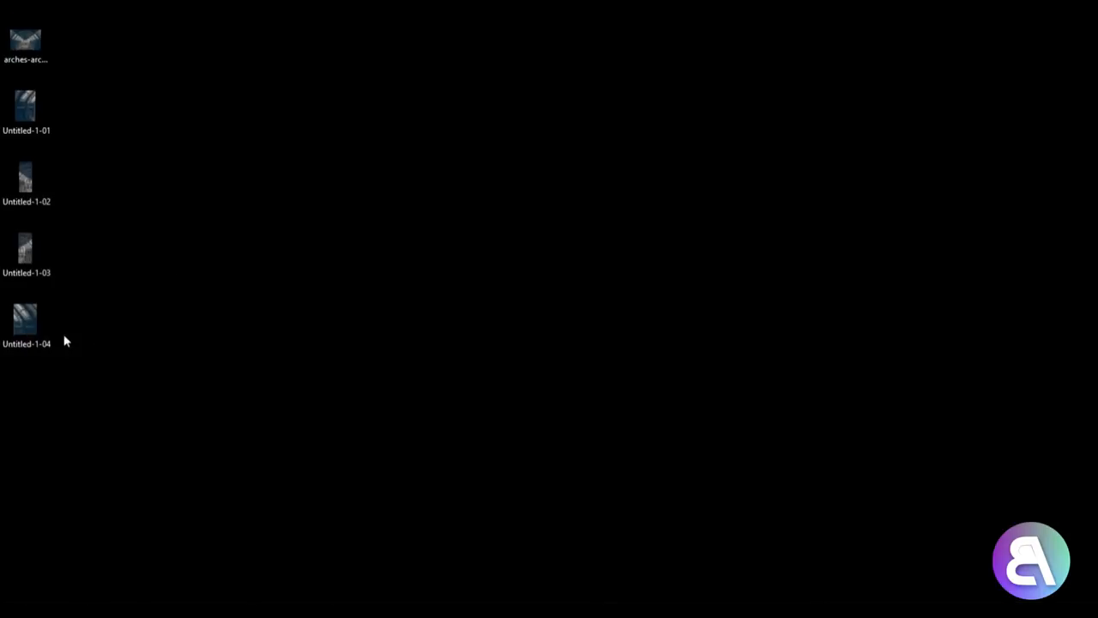
double_click(26, 107)
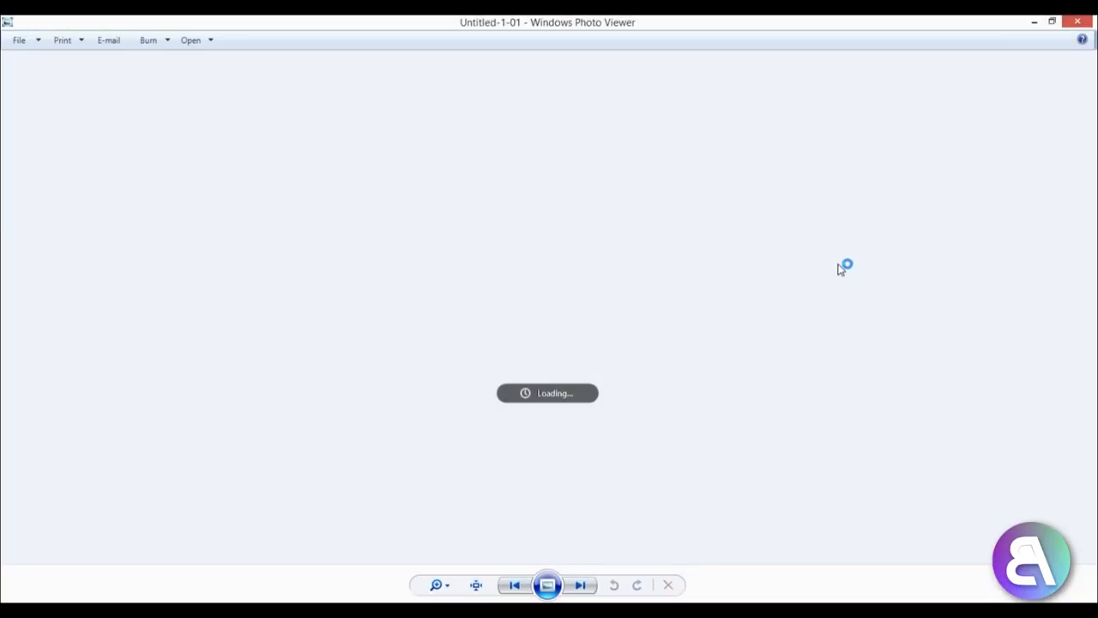
left_click(579, 583)
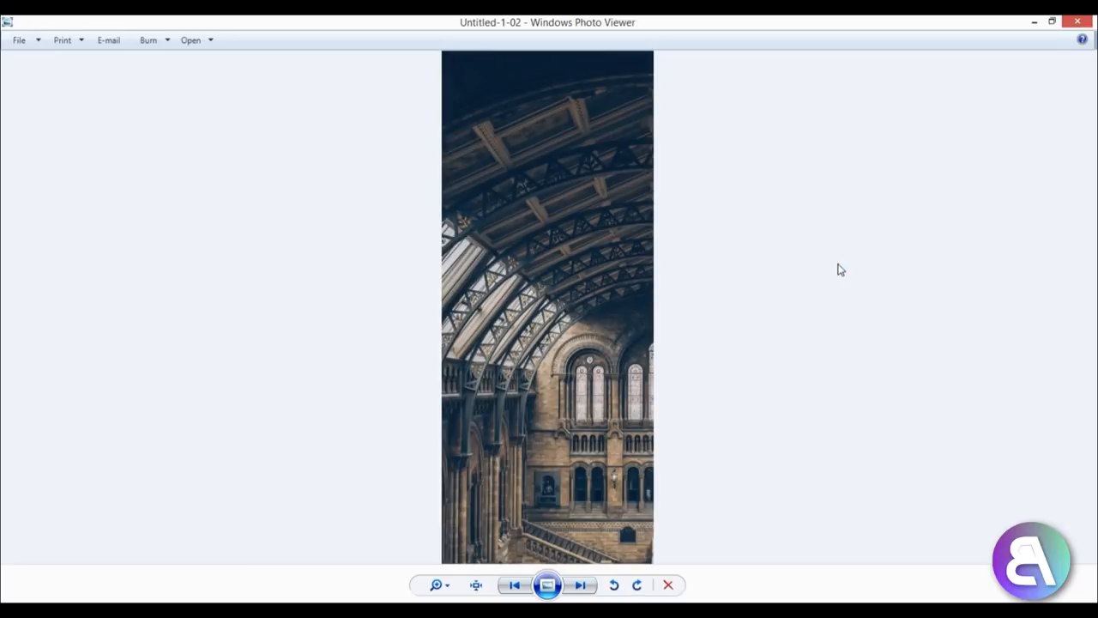
left_click(580, 583)
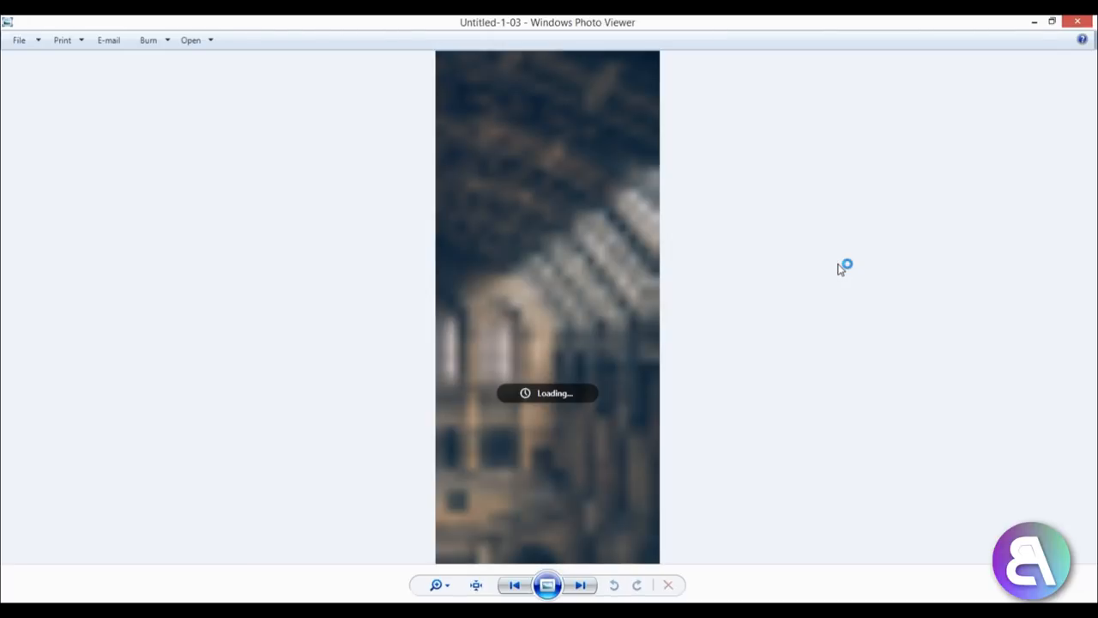
left_click(579, 583)
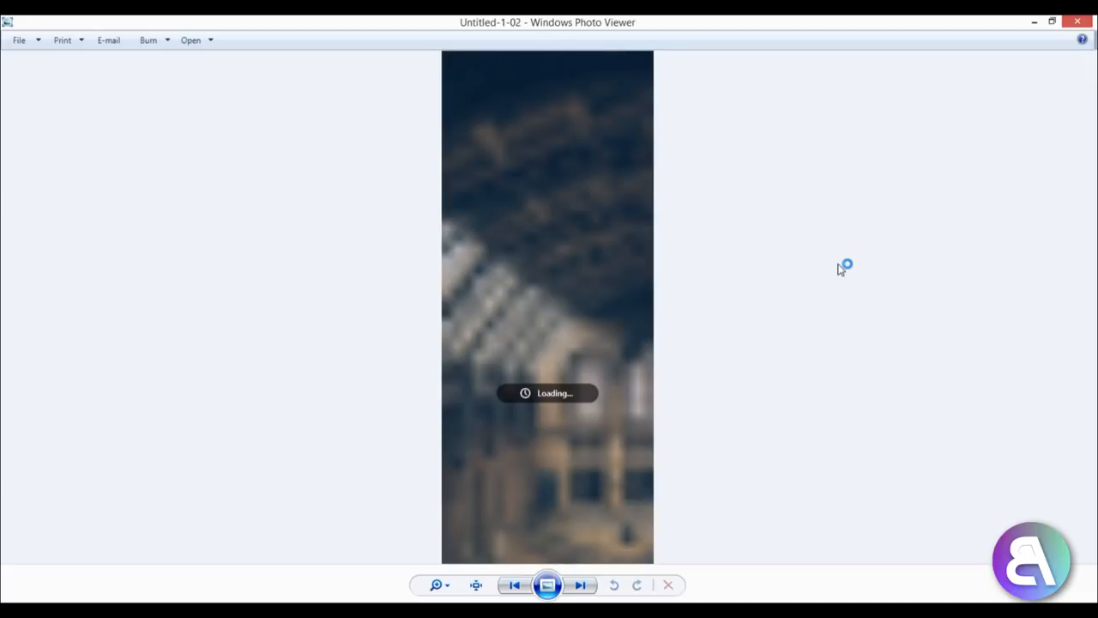
mouse_move(553, 72)
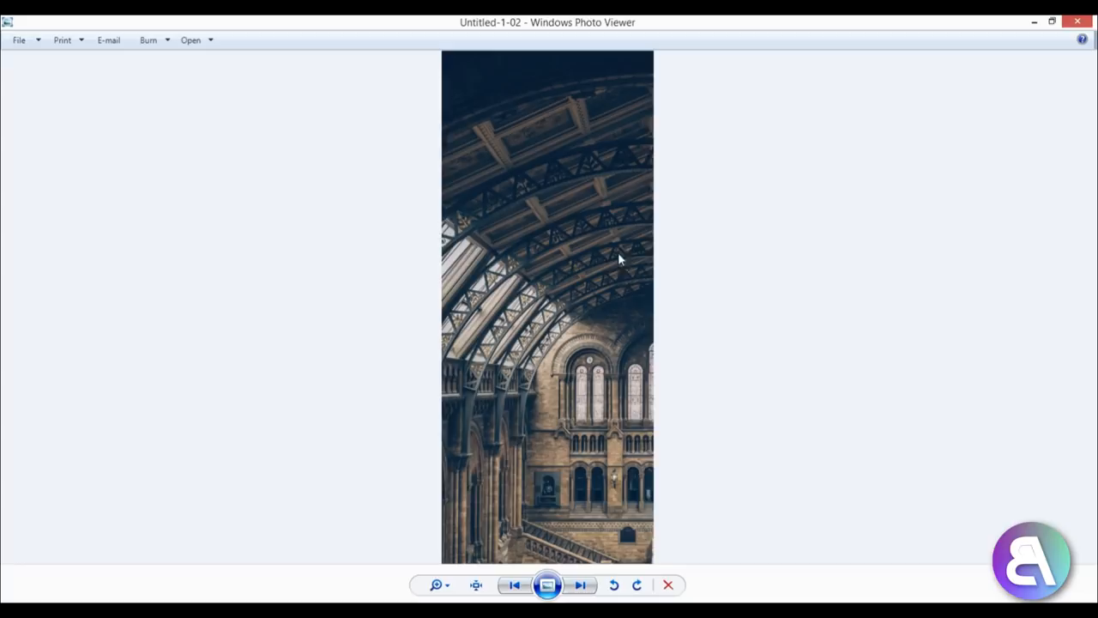
mouse_move(660, 278)
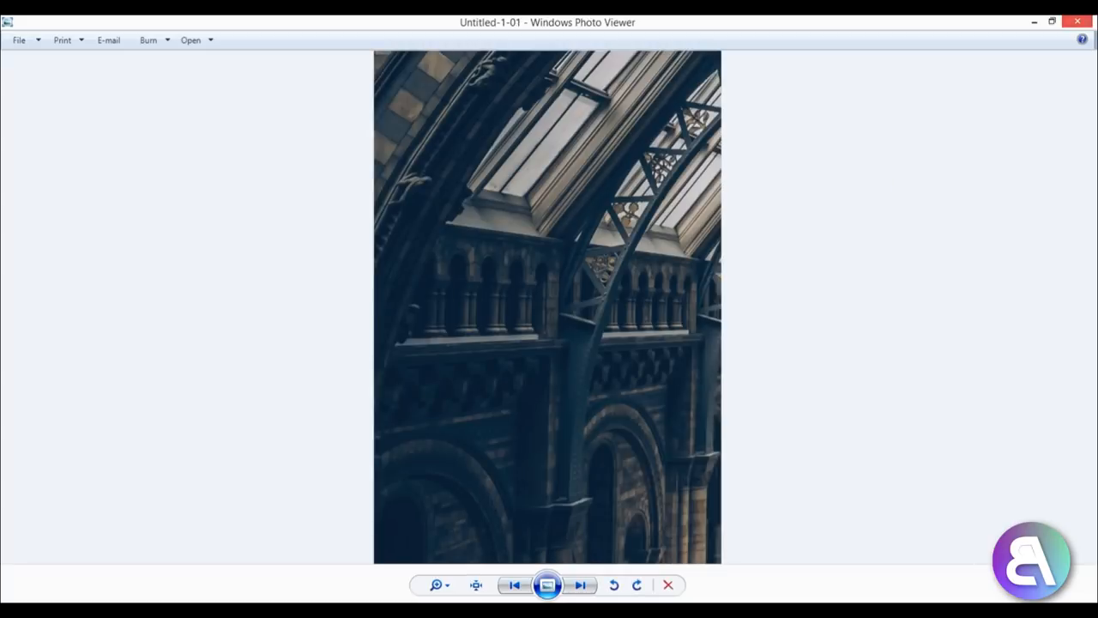
left_click(1078, 21)
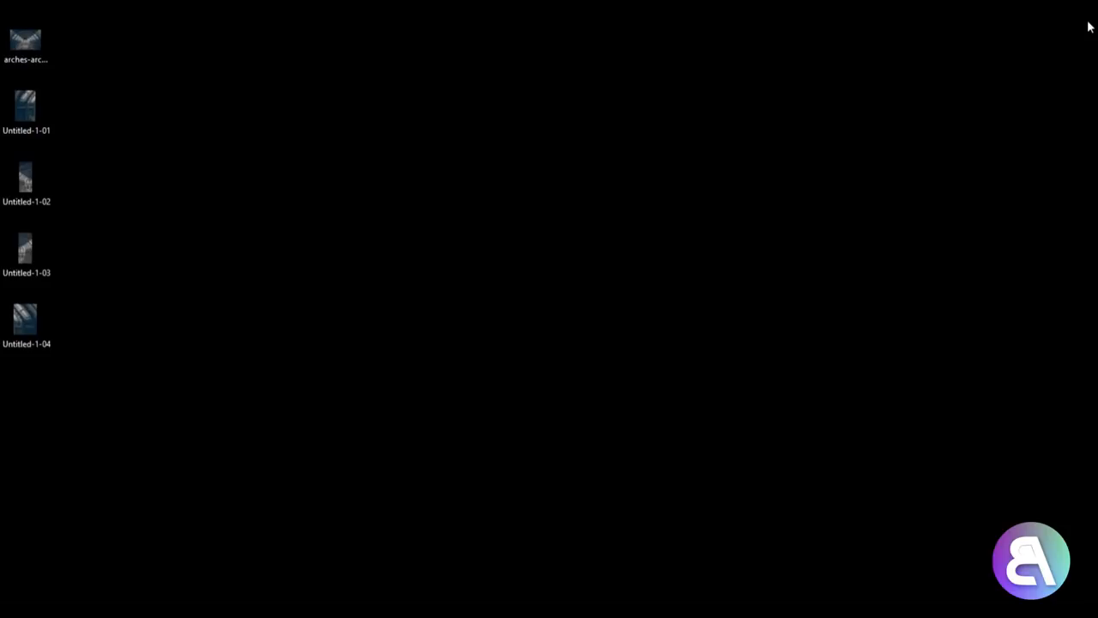